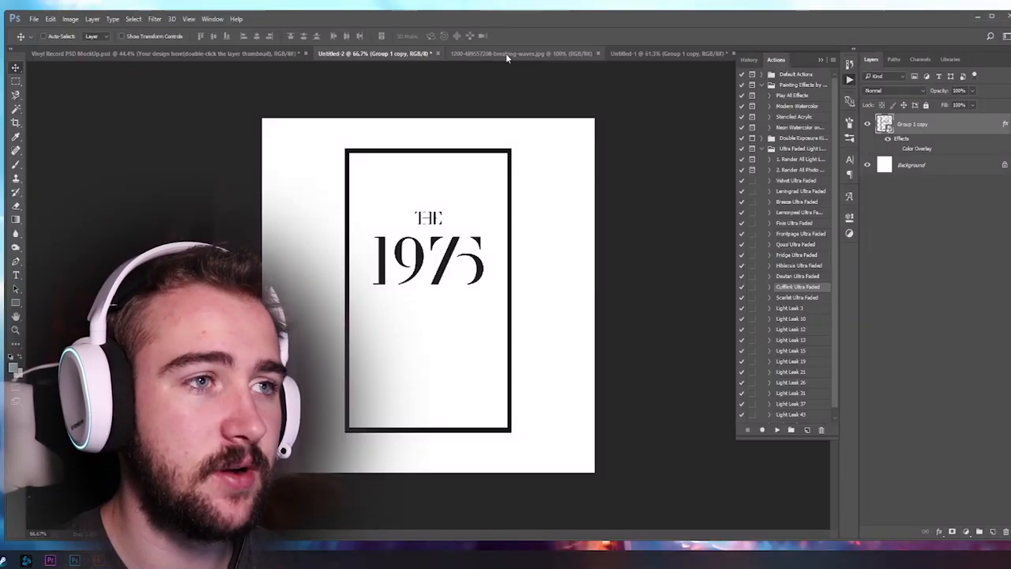
Bring the breaking-waves.jpg ocean wave photo to the front
click(517, 53)
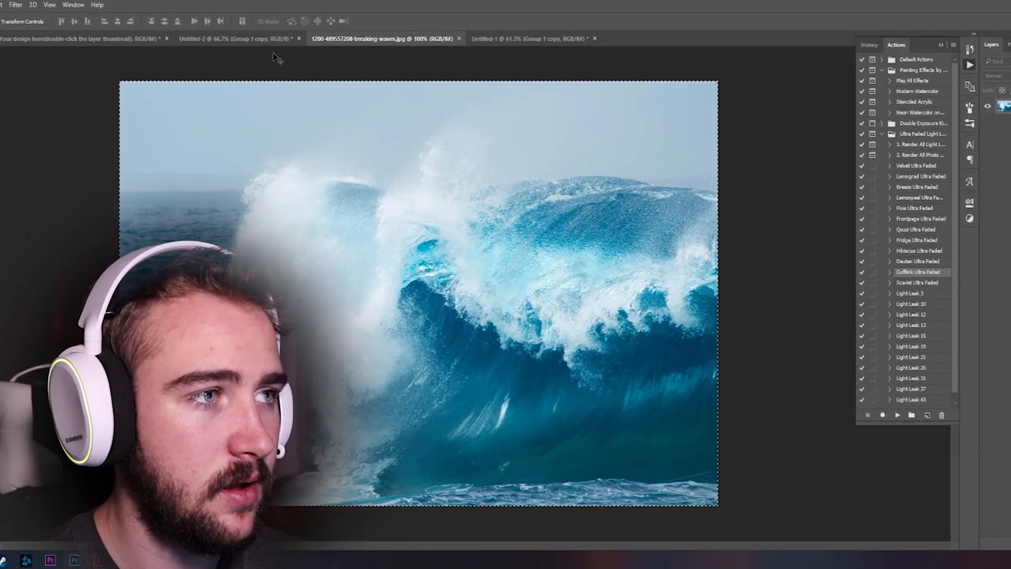
Switch to the Untitled-2 logo document to receive the wave photo
click(229, 38)
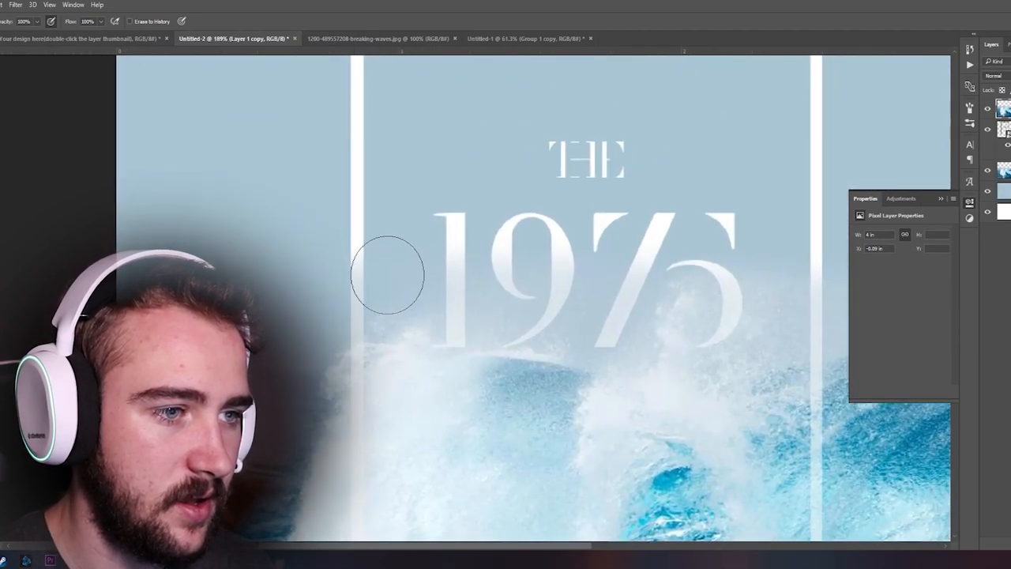
mouse_move(553, 299)
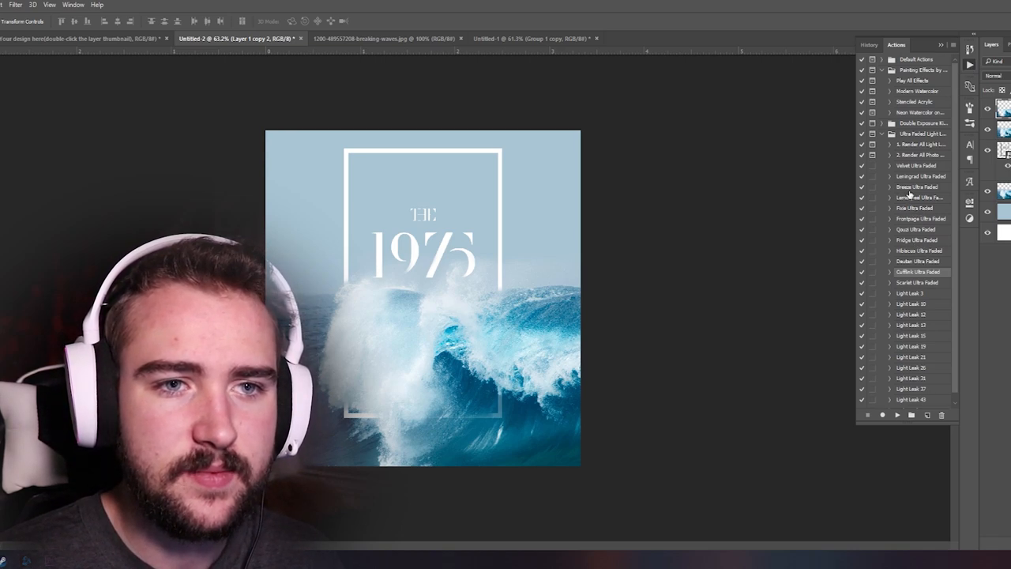
Apply the Ultra Faded colour action to the album cover
click(917, 186)
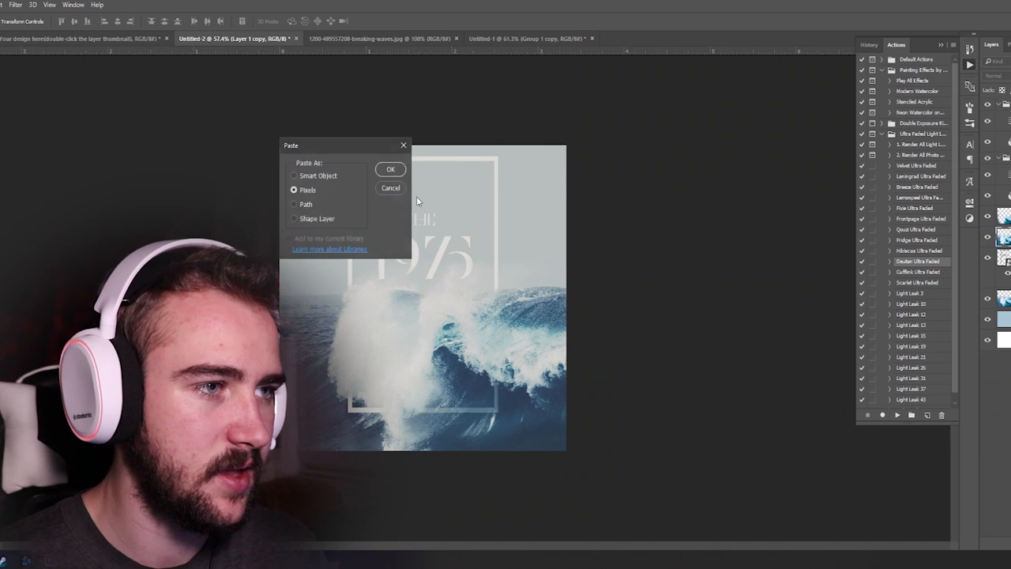
Paste the birds image as Pixels and shrink it to fit the sky
click(390, 169)
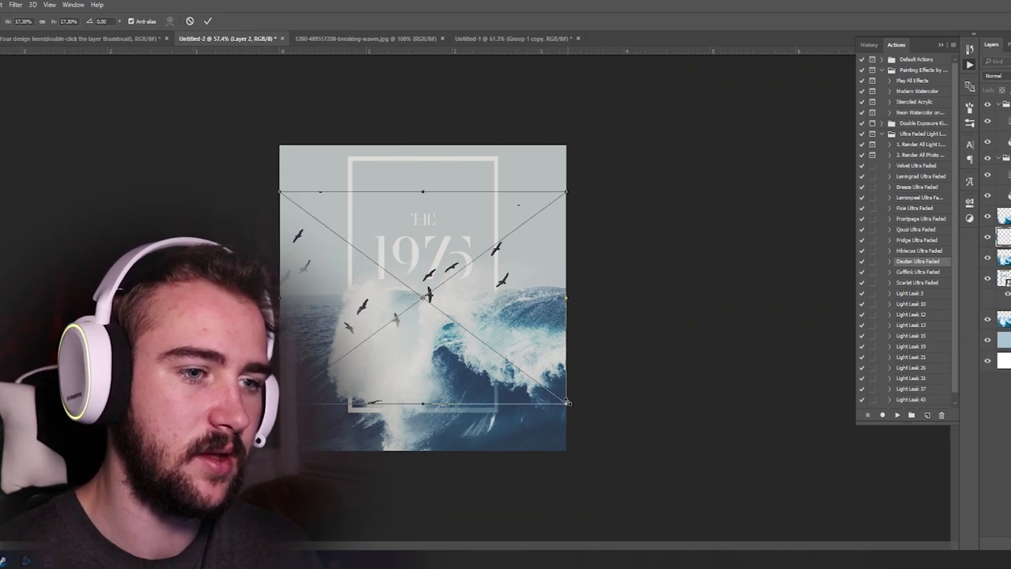
drag(567, 404, 494, 337)
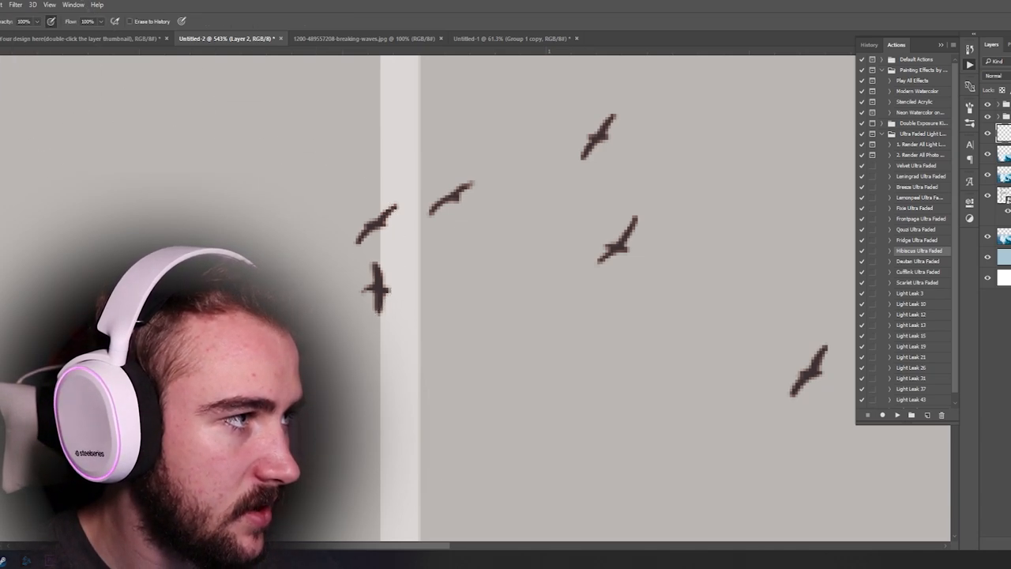
mouse_move(483, 407)
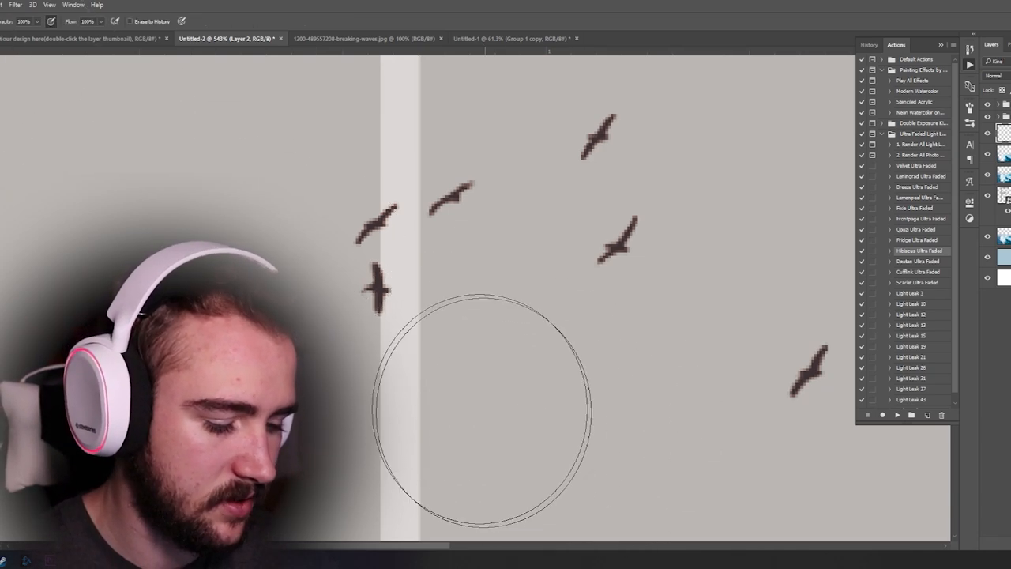
mouse_move(393, 308)
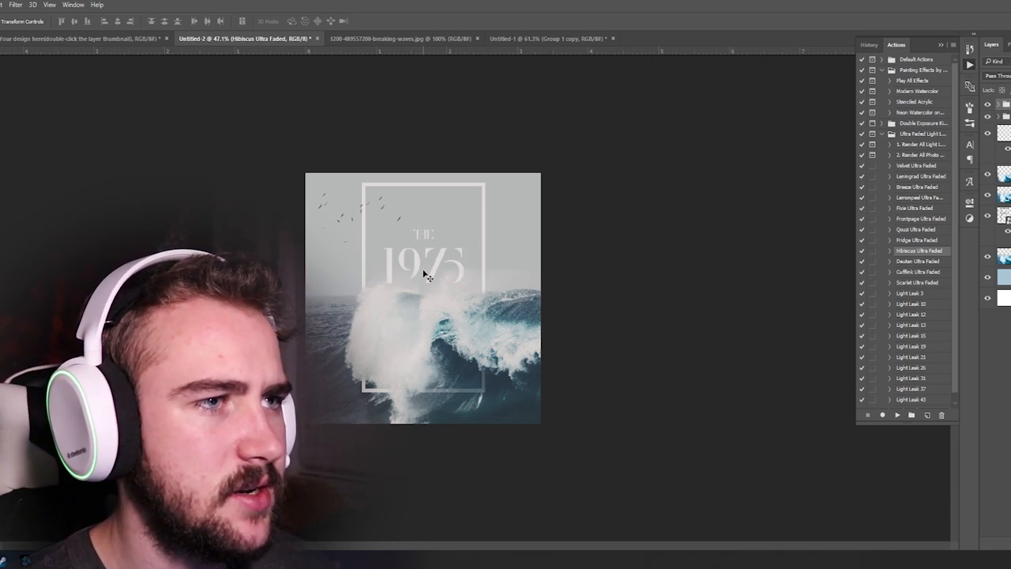
Save the cover as a maximum-quality JPEG in a new '1975 album creation' folder
click(387, 37)
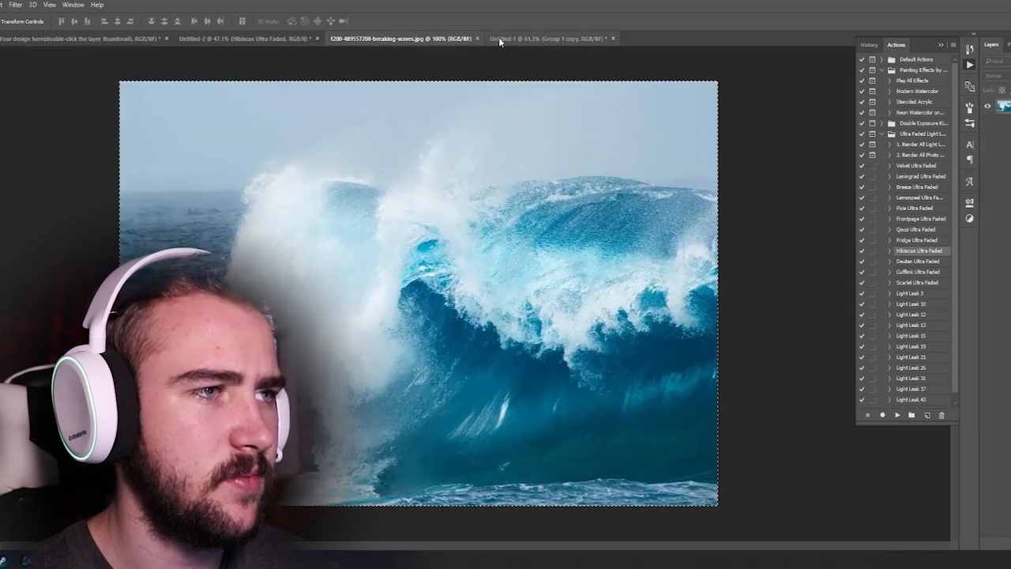
click(238, 39)
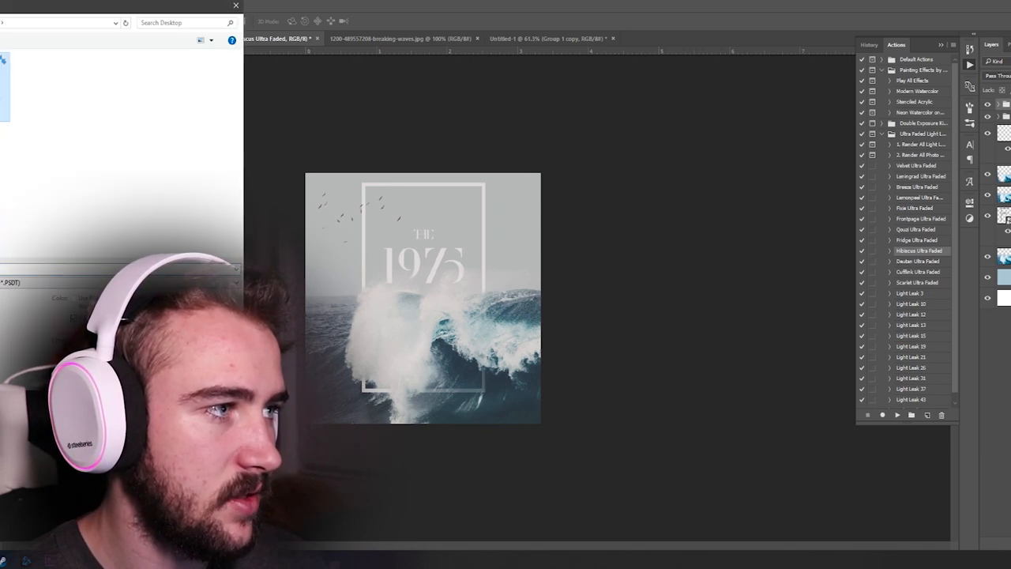
text(1975 album creation)
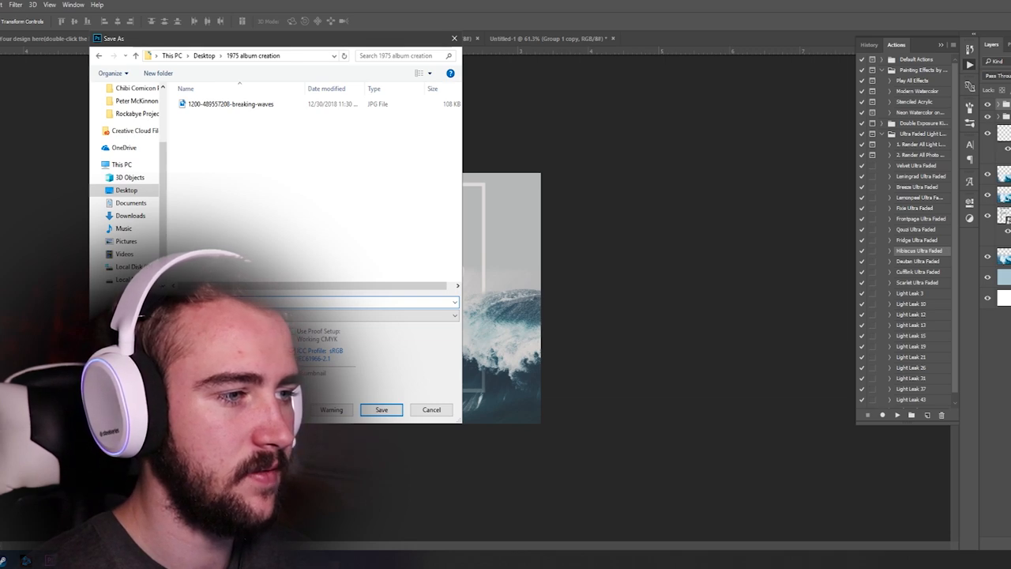
click(382, 409)
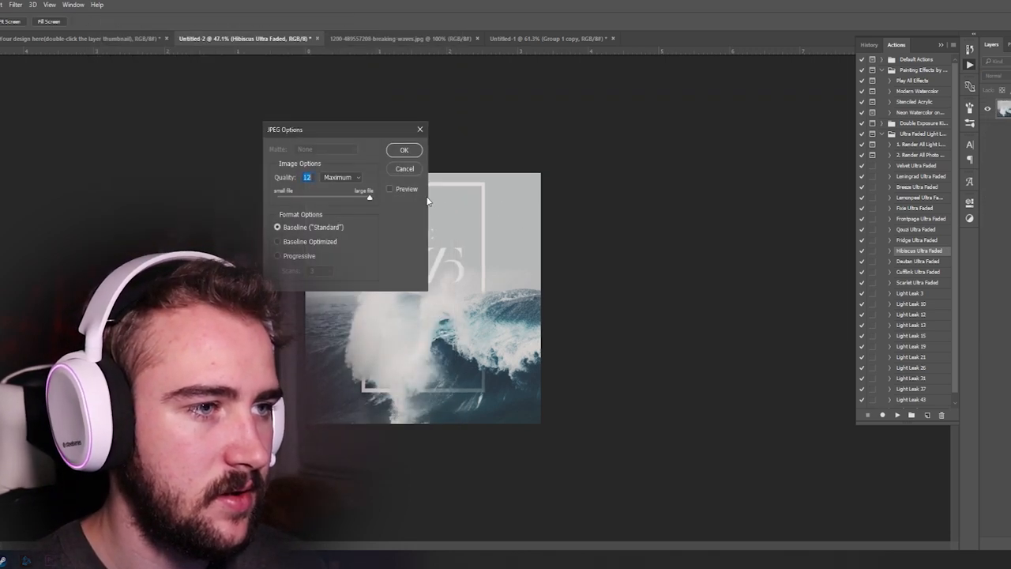
click(404, 151)
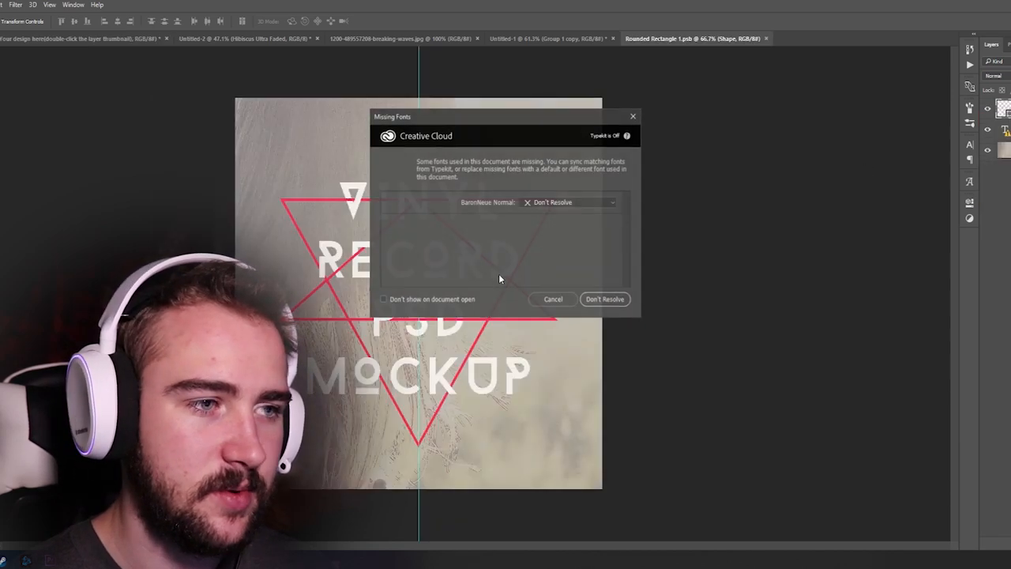
Dismiss the Missing Fonts warning and stretch the cover to the sleeve's edges
click(605, 299)
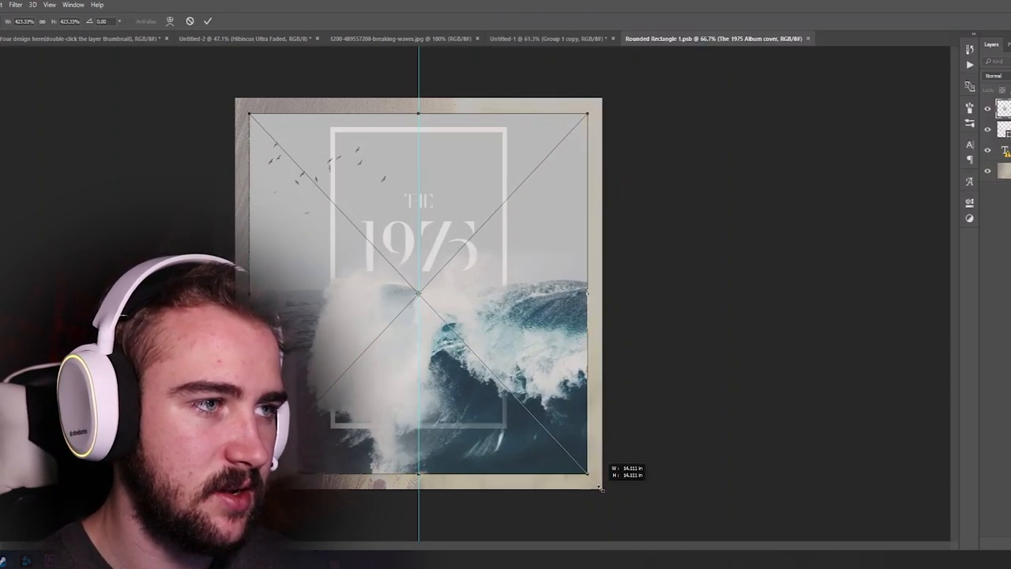
drag(601, 488, 601, 492)
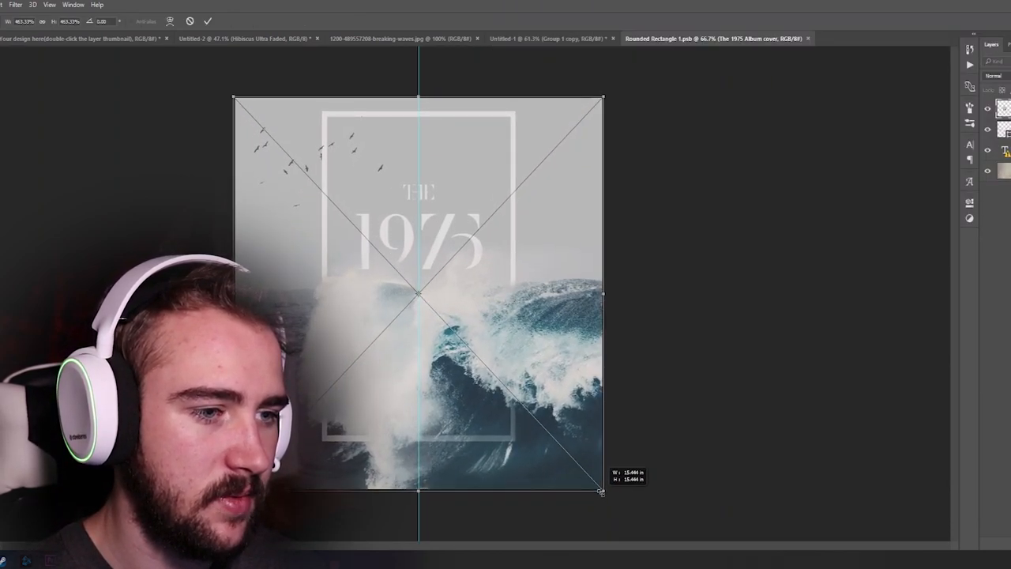
drag(601, 492, 599, 492)
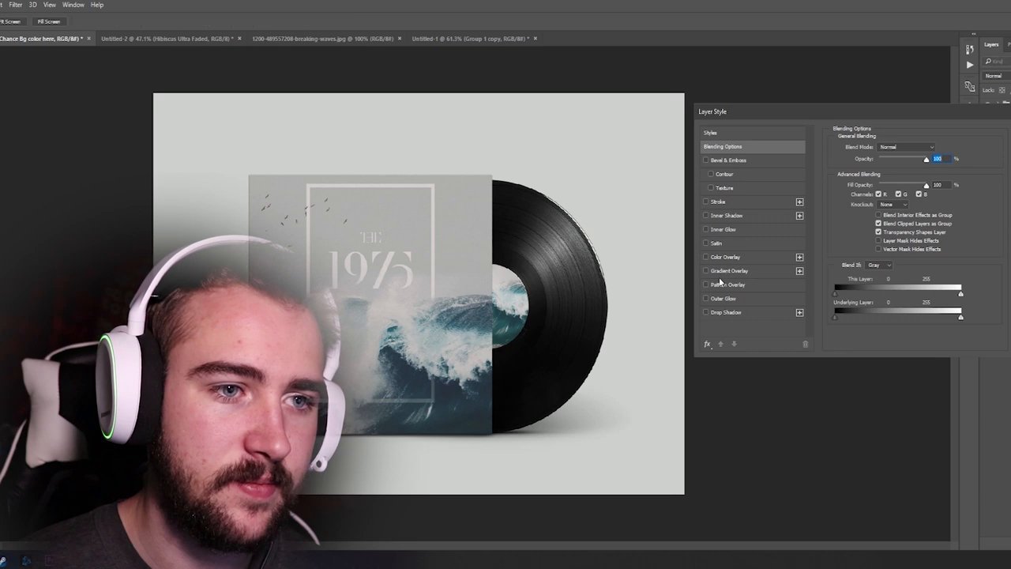
Add a soft pink e1cccc Color Overlay to the mockup background
click(707, 256)
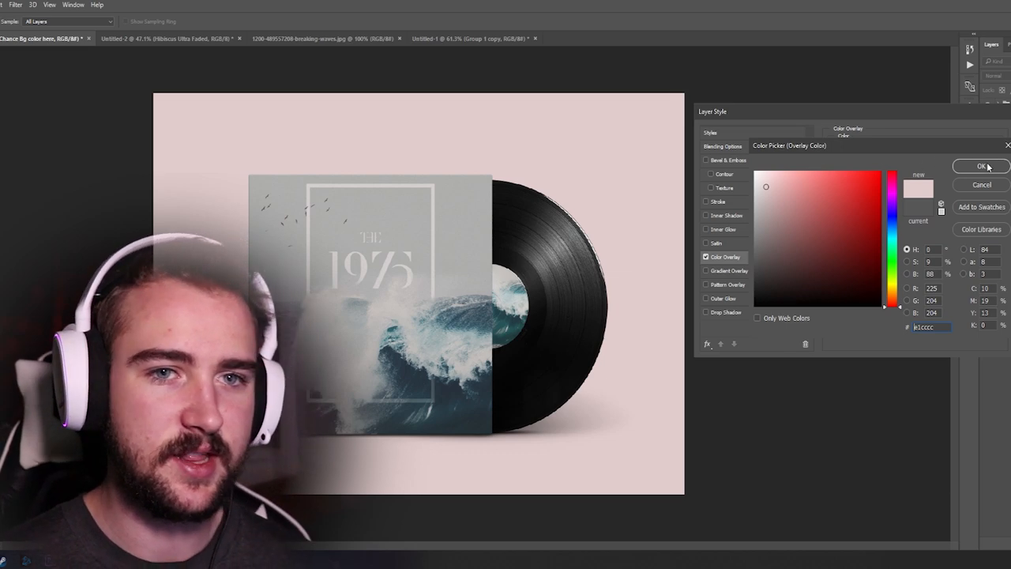
click(982, 165)
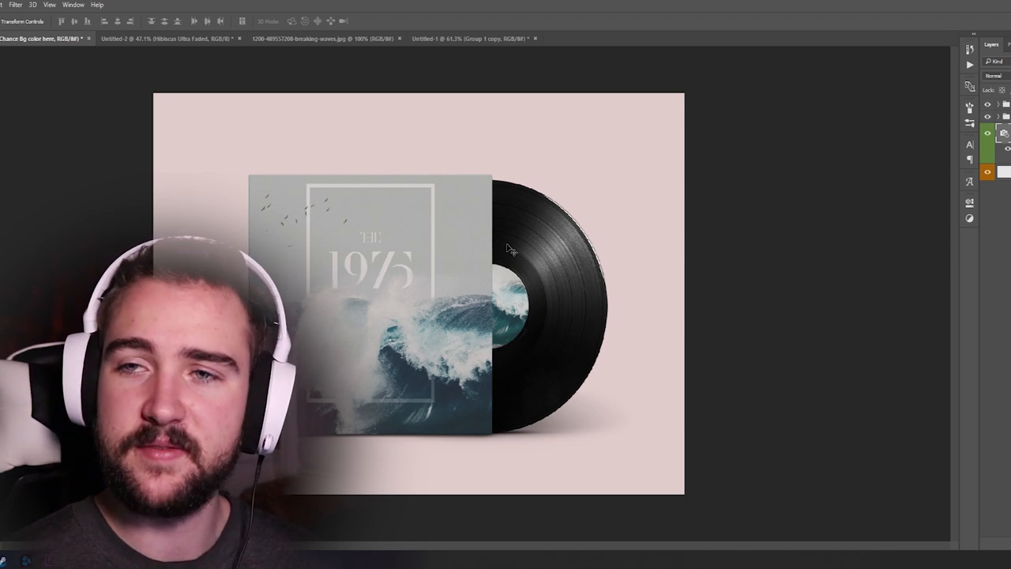
mouse_move(499, 107)
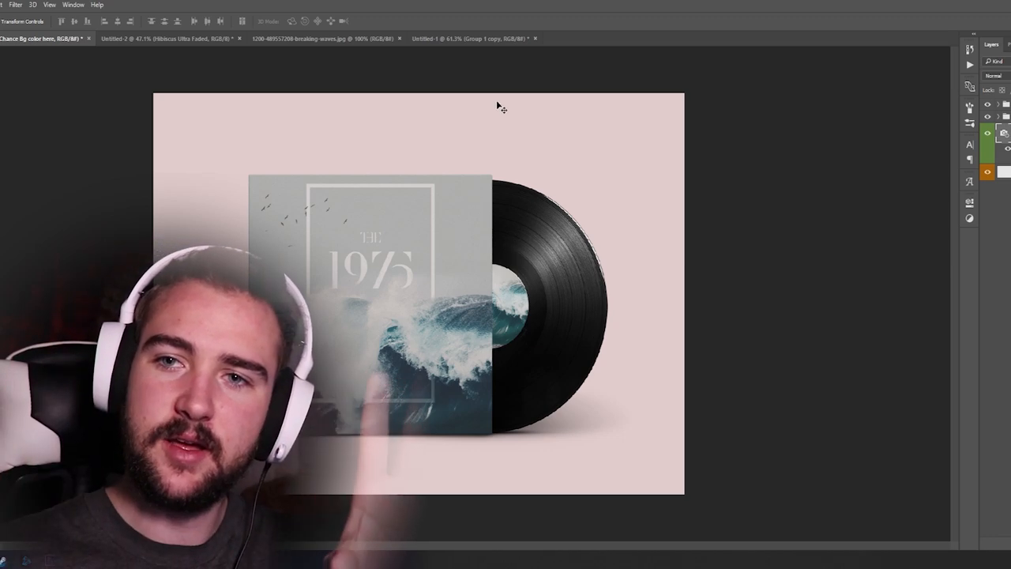